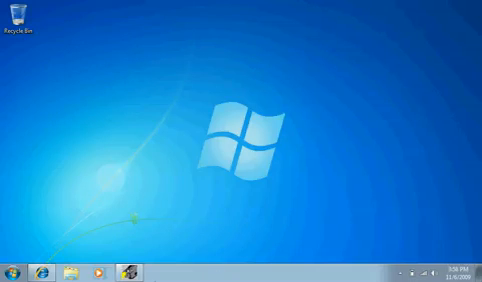
Step: Open the Computer window from the Start menu
left_click(8, 272)
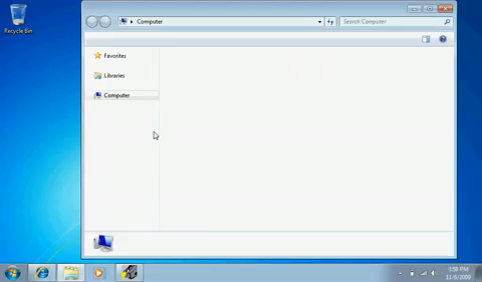
Step: Show the System page with the Windows 7 Starter edition, processor and installed memory
left_click(116, 96)
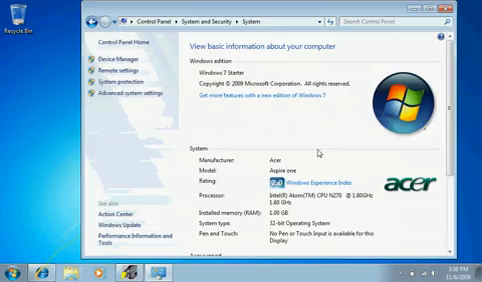
scroll("down", 3)
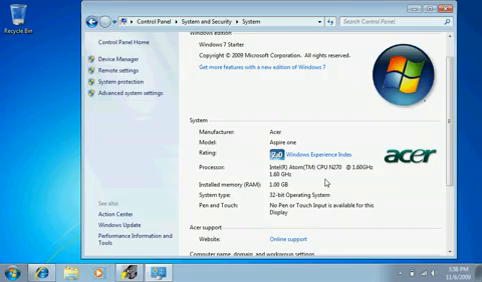
scroll("down", 3)
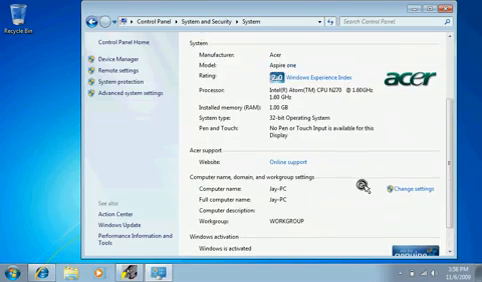
scroll("up", 3)
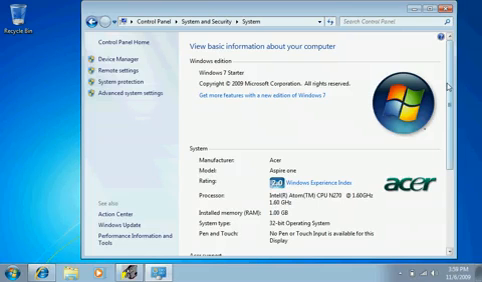
scroll("down", 3)
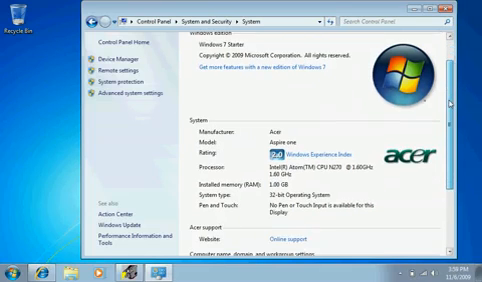
scroll("up", 3)
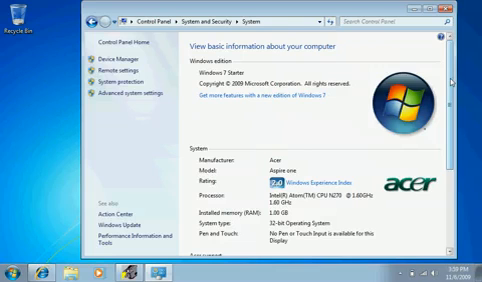